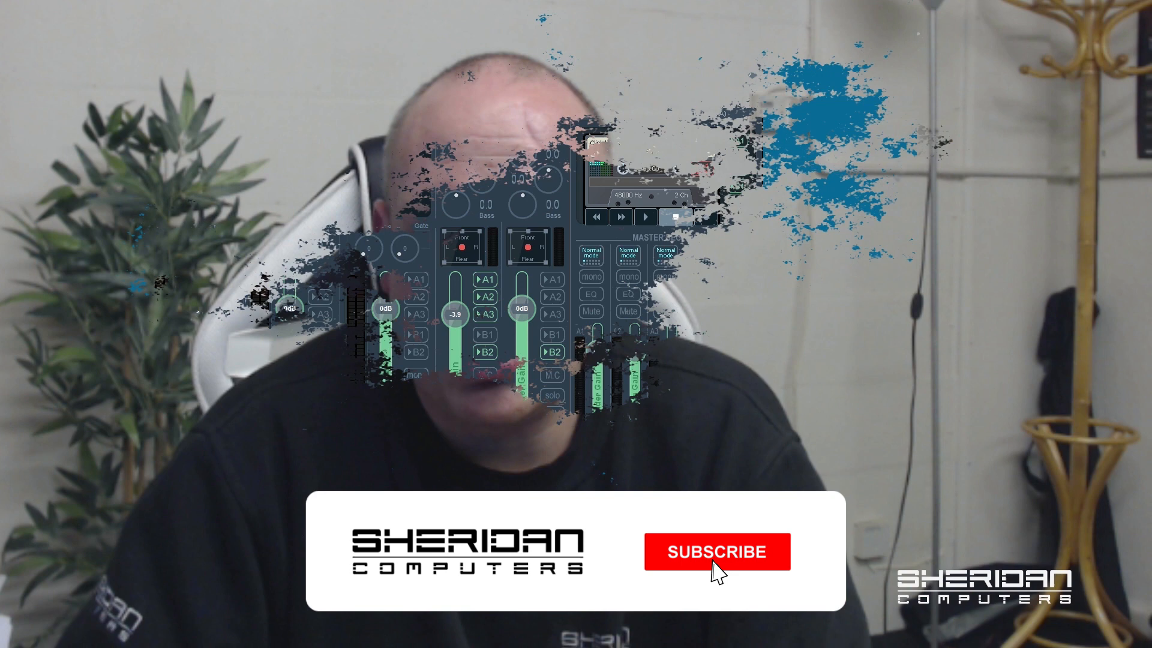
left_click(715, 552)
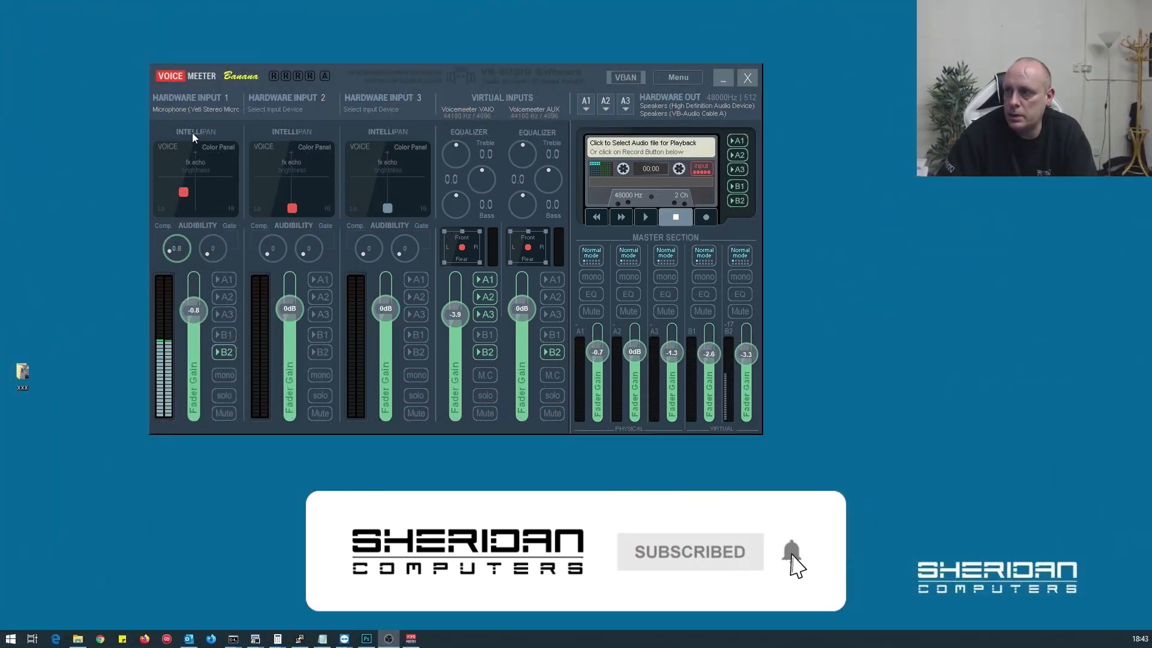